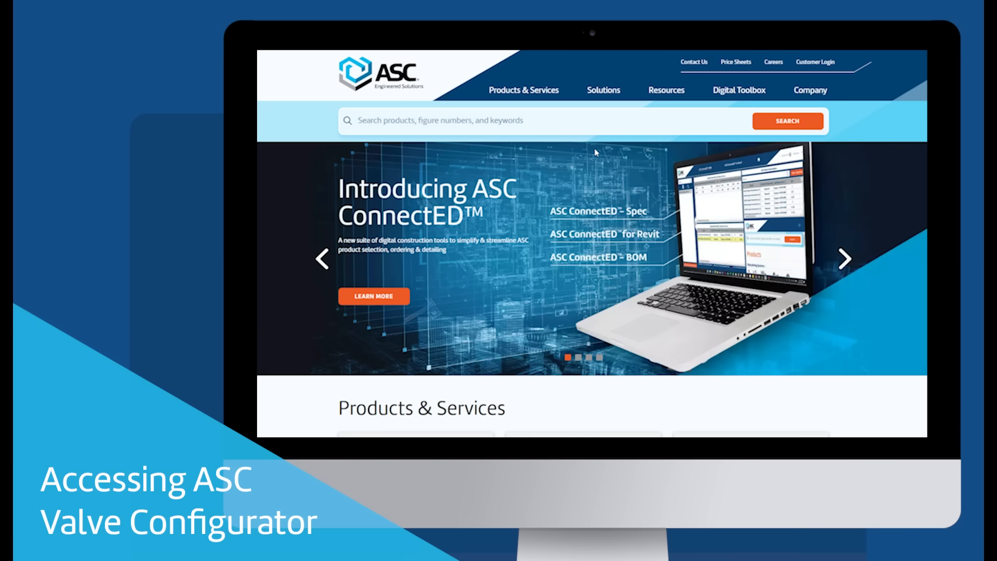
Go to the ASC Valve Configurator page under Digital Toolbox and launch the configurator
click(738, 90)
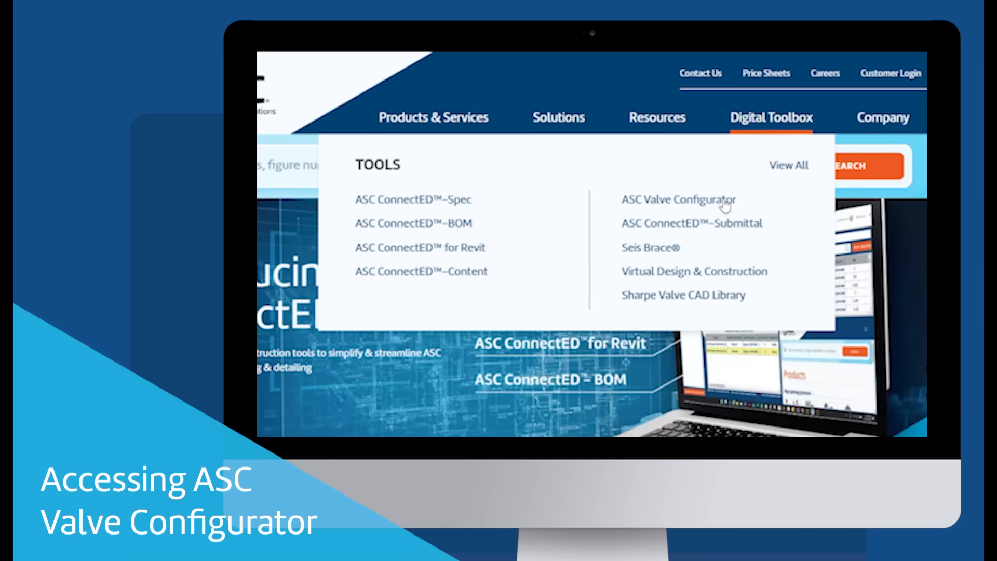
click(680, 200)
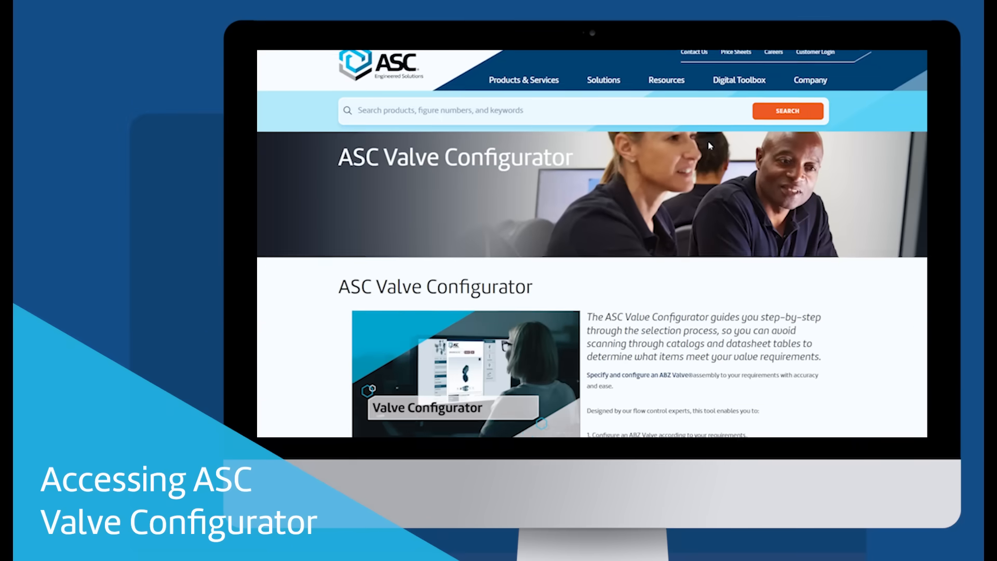
scroll(down, 3)
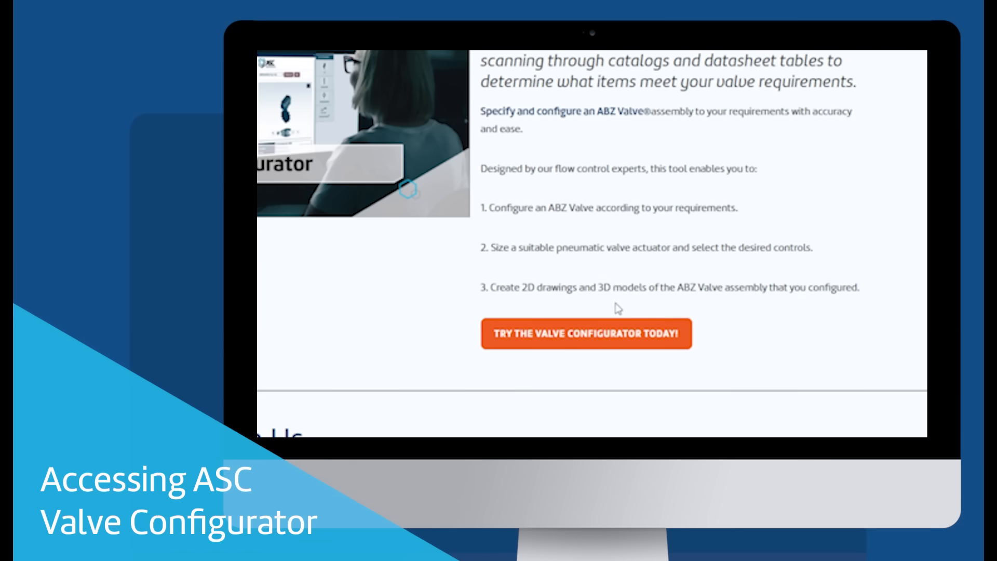
mouse_move(651, 365)
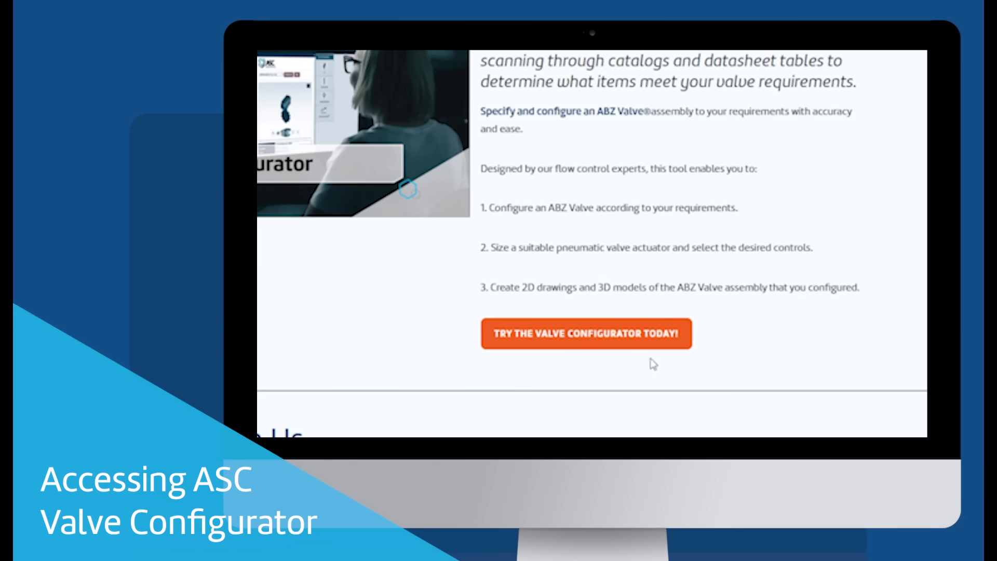
click(586, 334)
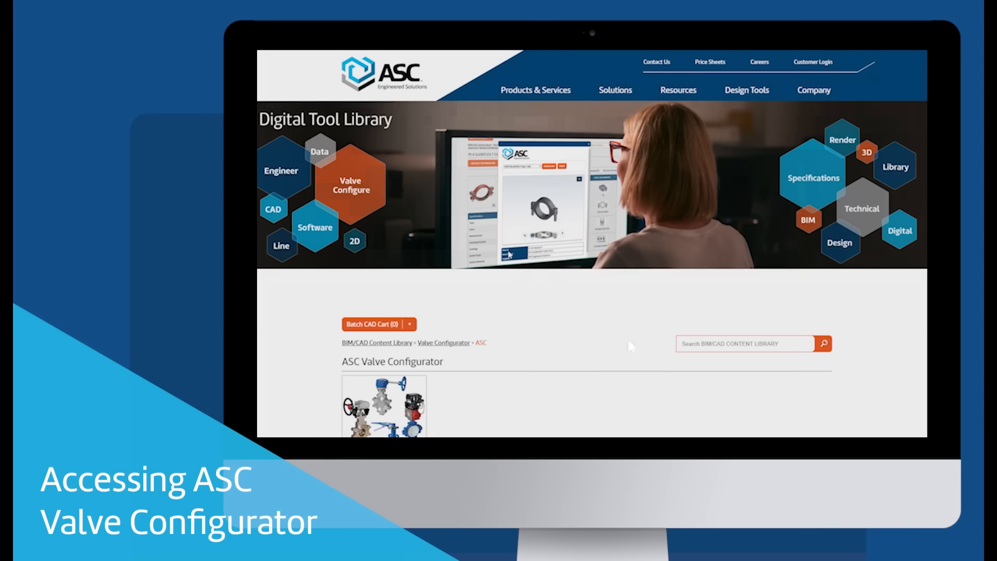
Tick 'I accept' on the Modify Configuration disclaimer
scroll(down, 3)
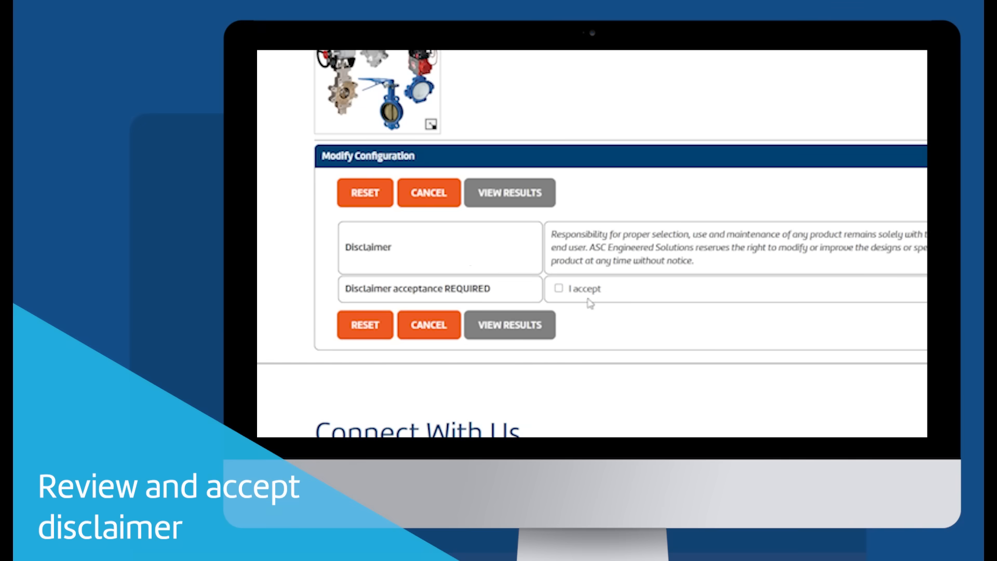
click(560, 289)
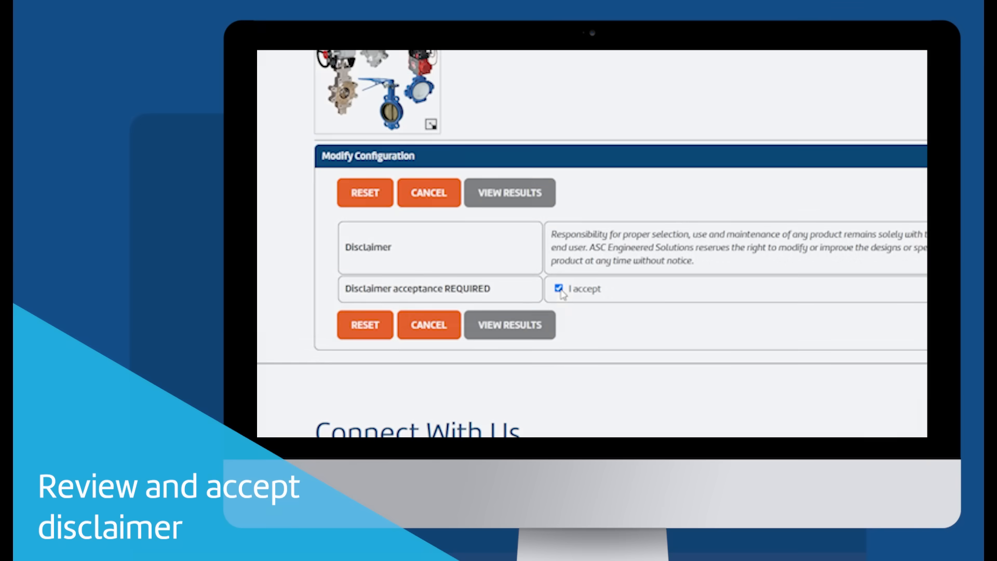
click(559, 289)
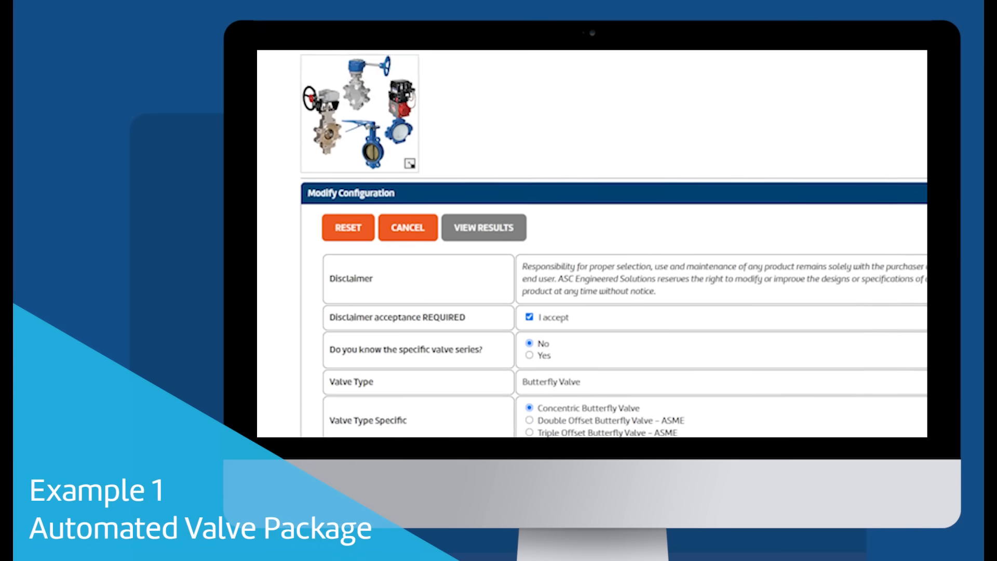
Choose Double Offset Butterfly Valve – ASME, WCB Carbon Steel body, and skip attributes
scroll(down, 3)
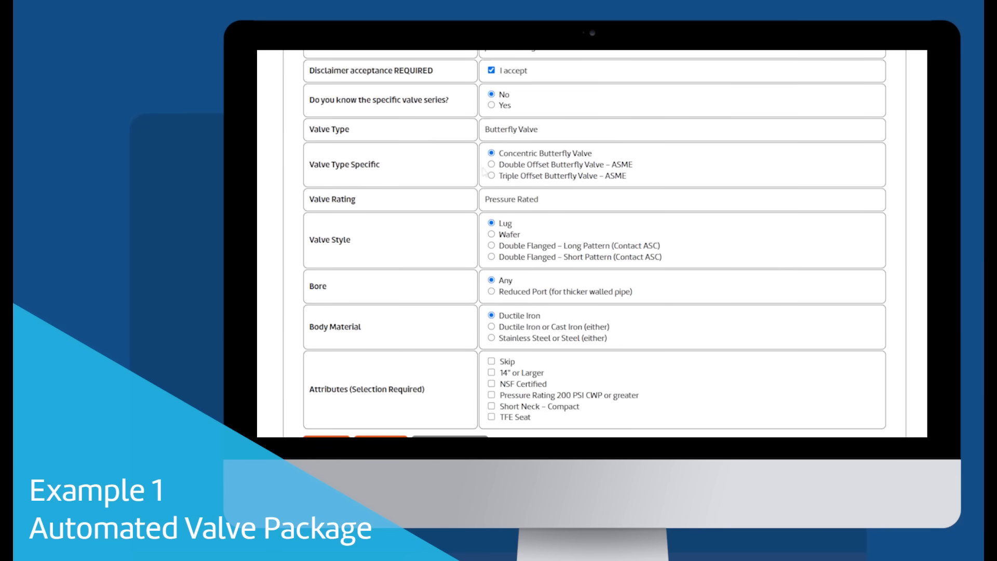
mouse_move(486, 173)
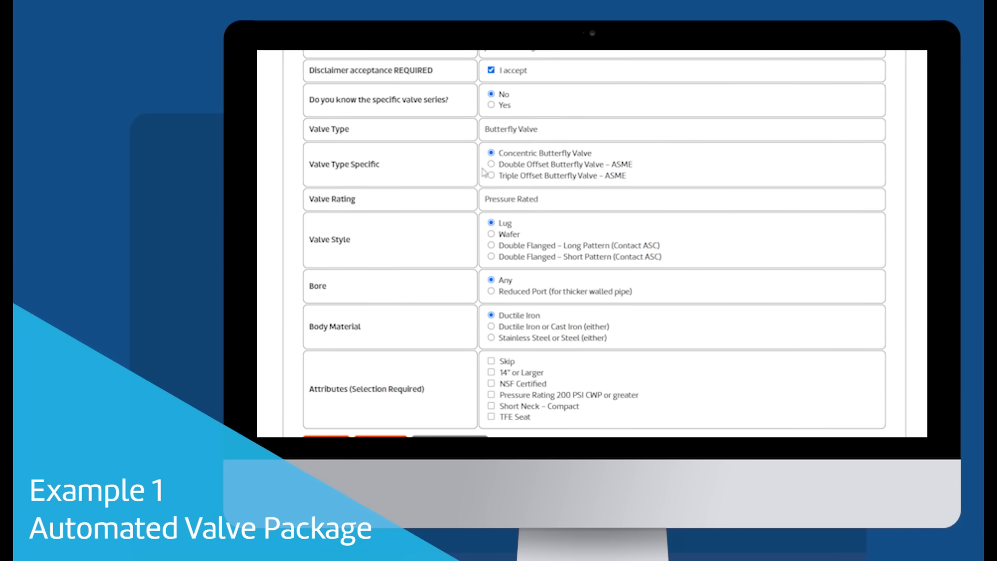
click(490, 165)
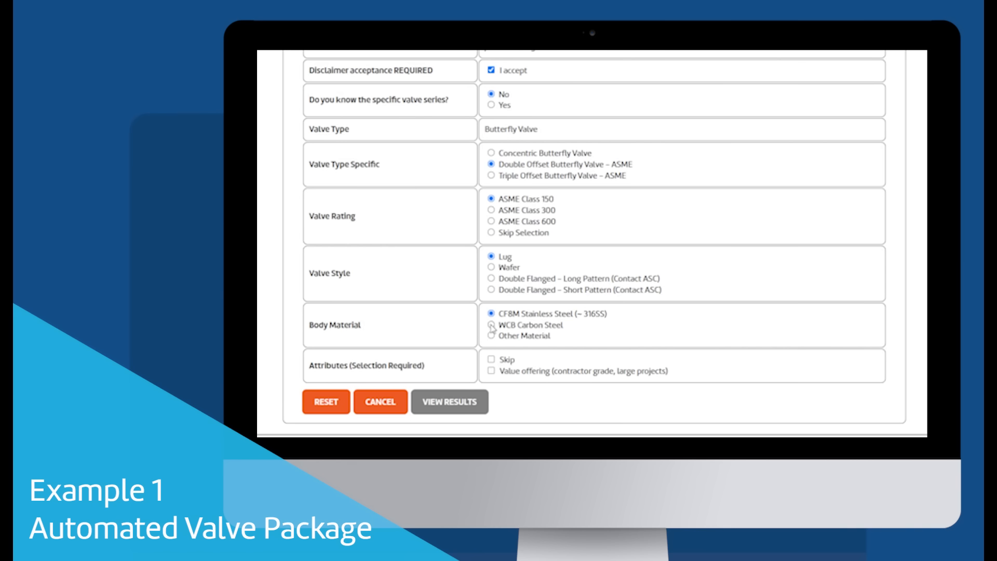
click(492, 324)
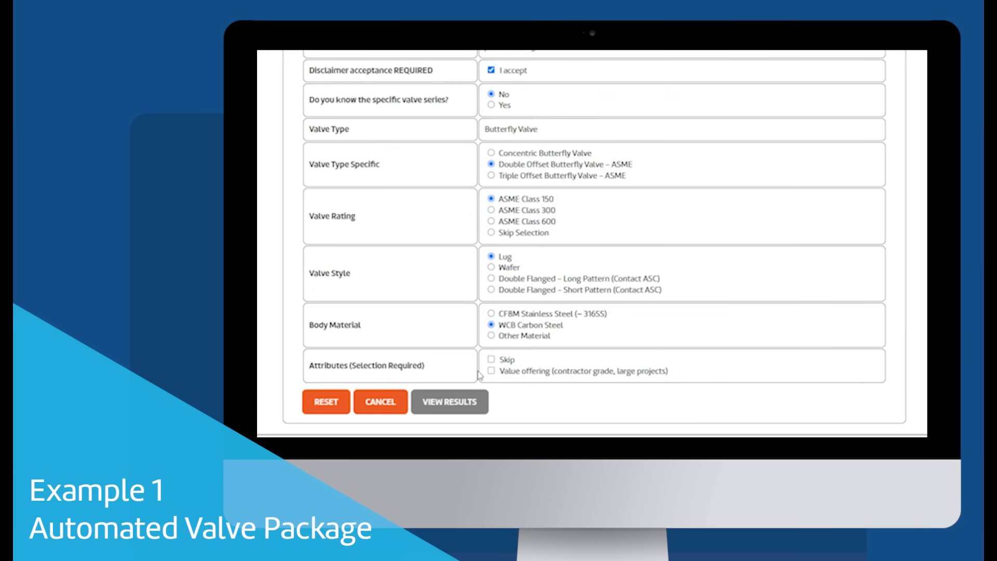
click(491, 359)
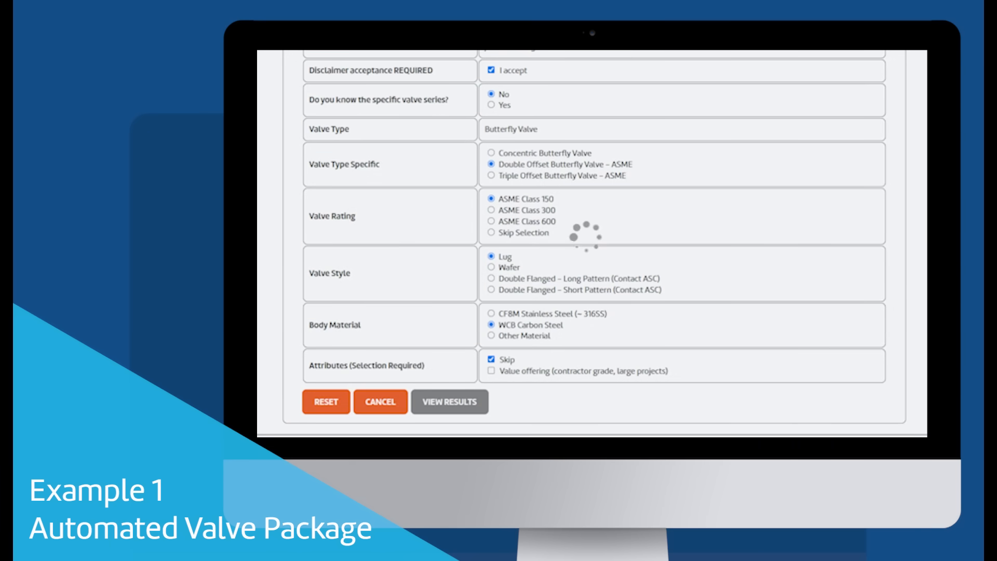
mouse_move(917, 323)
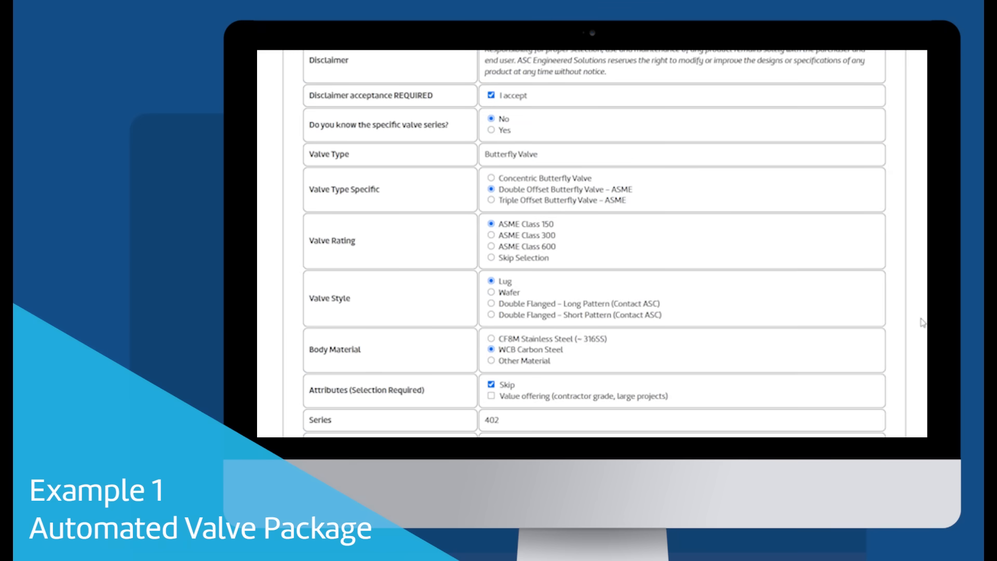
Set Valve Function to Automated On-Off and the size to 4"
scroll(down, 3)
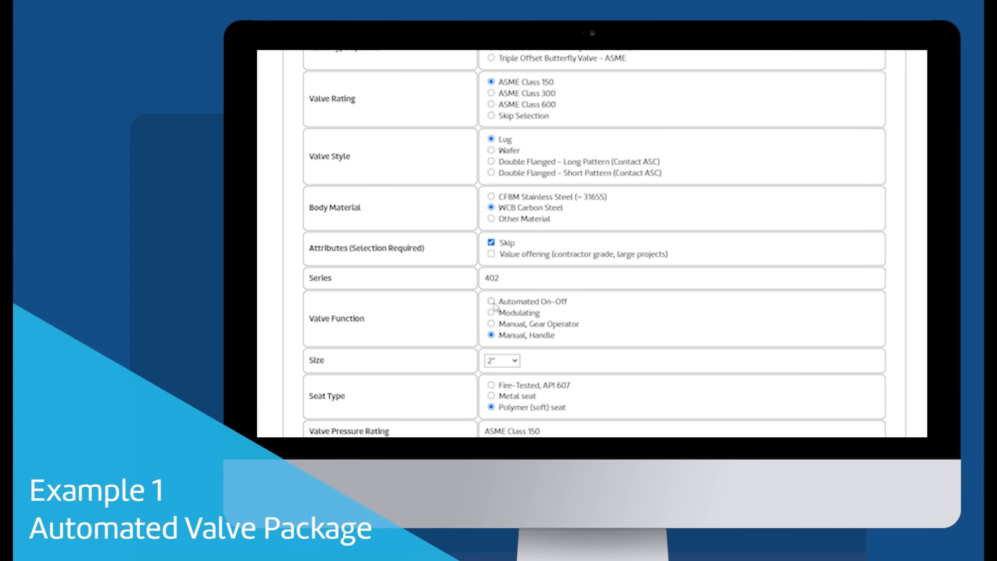
click(490, 302)
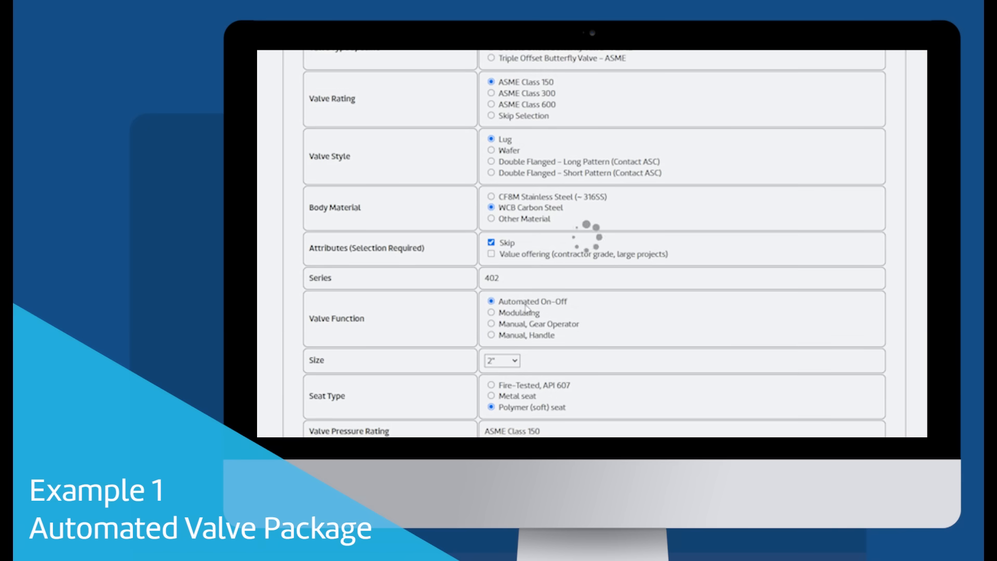
mouse_move(594, 307)
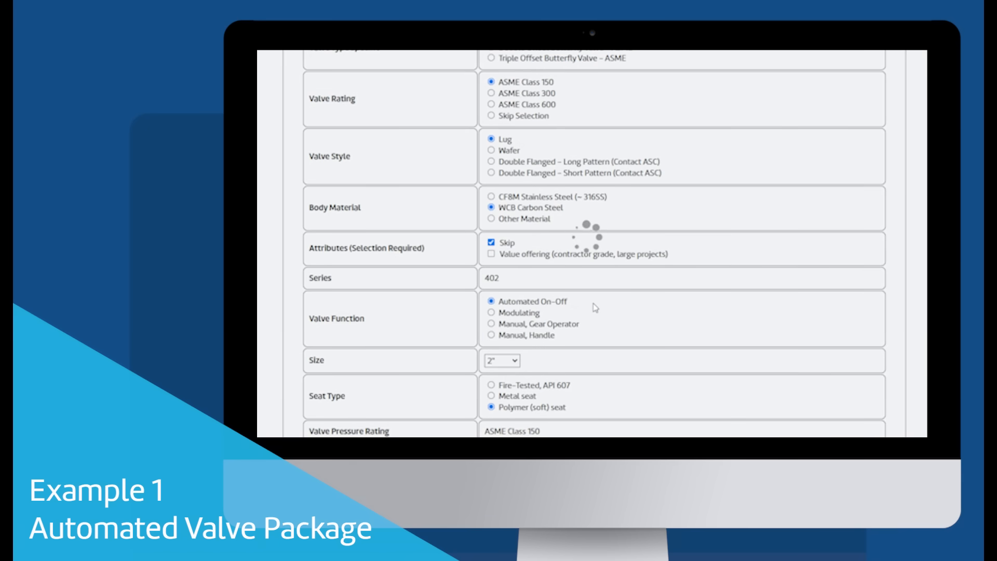
mouse_move(750, 256)
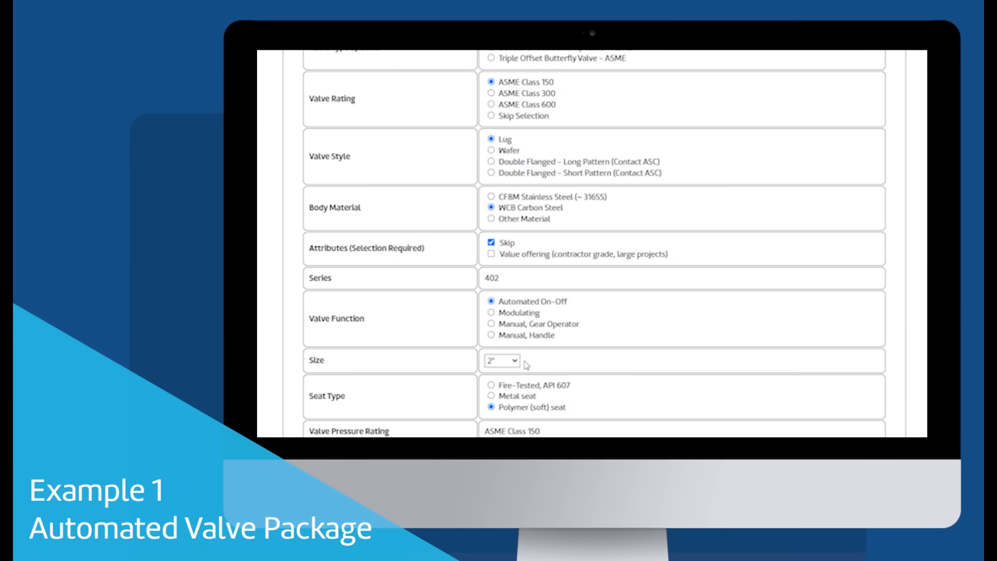
click(501, 360)
text(100000)
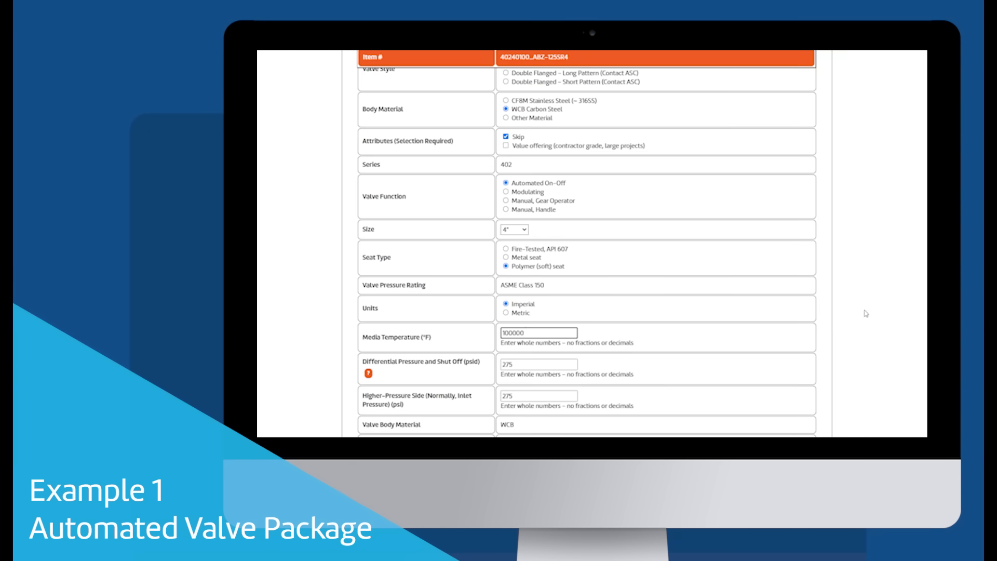
Enter 100 °F media temperature and 150 psid differential pressure and shut off
scroll(down, 3)
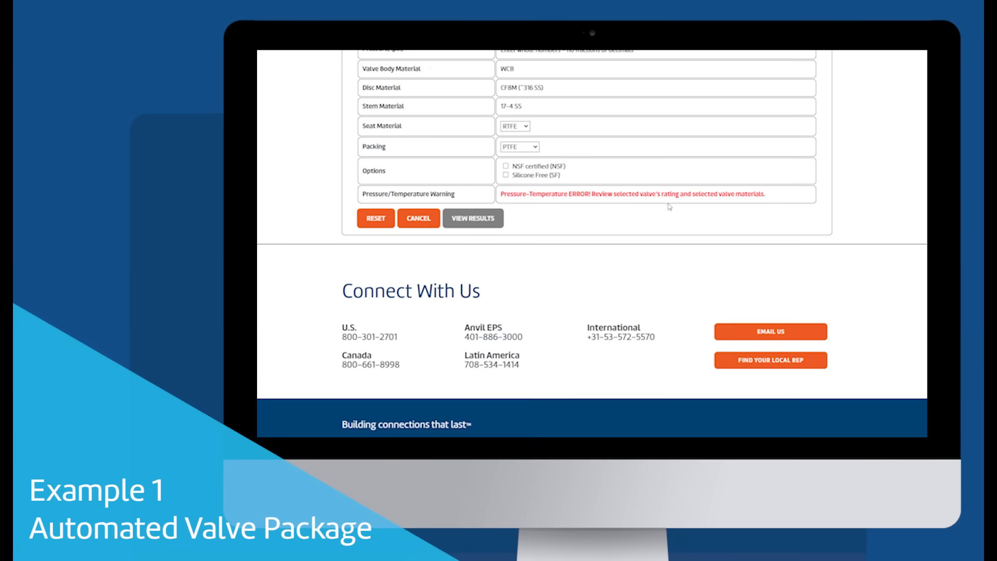
scroll(up, 3)
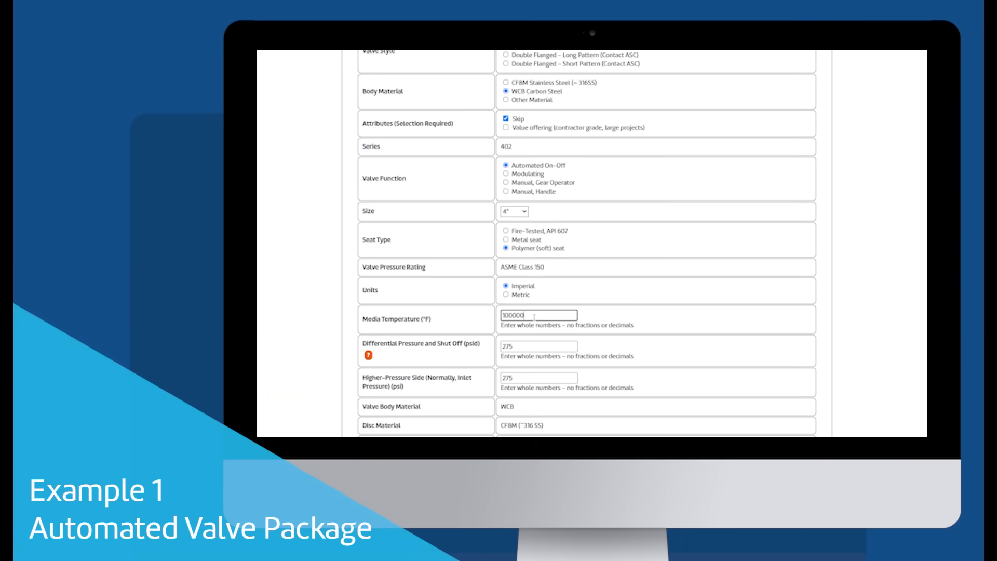
text(100)
click(539, 346)
text(150)
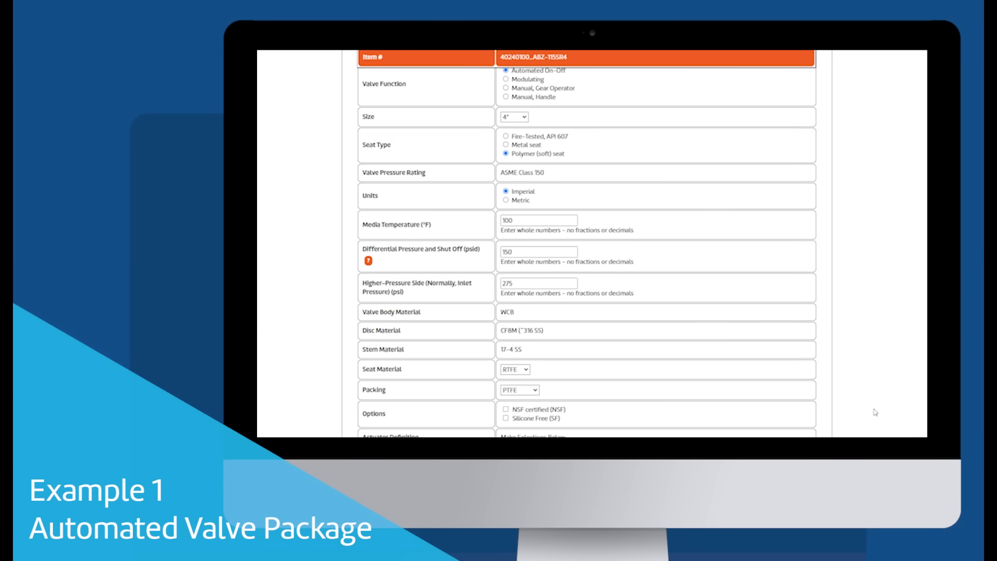
Set minimum guaranteed air supply to 80 psi and ambient temperature to 85 °F
scroll(down, 3)
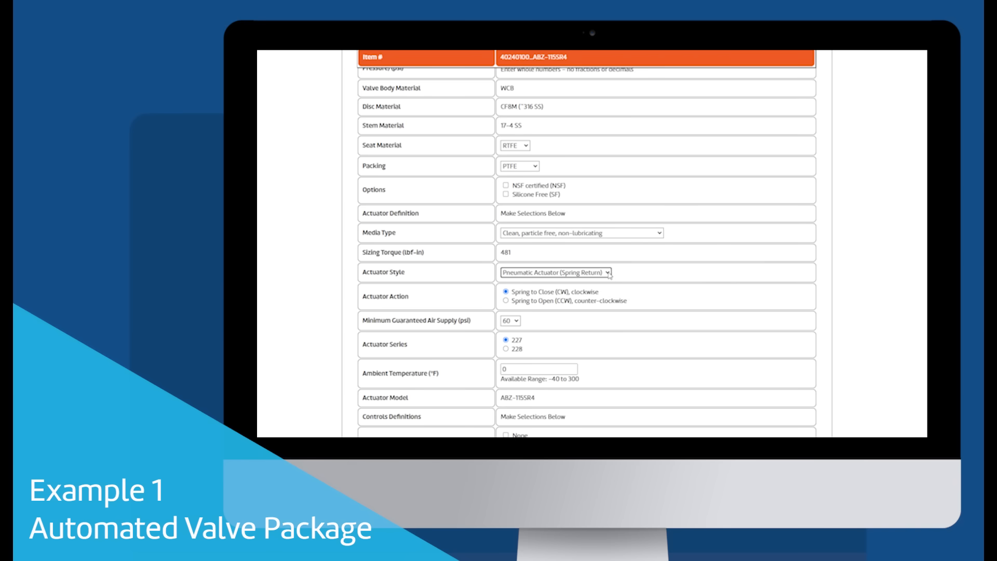
click(509, 320)
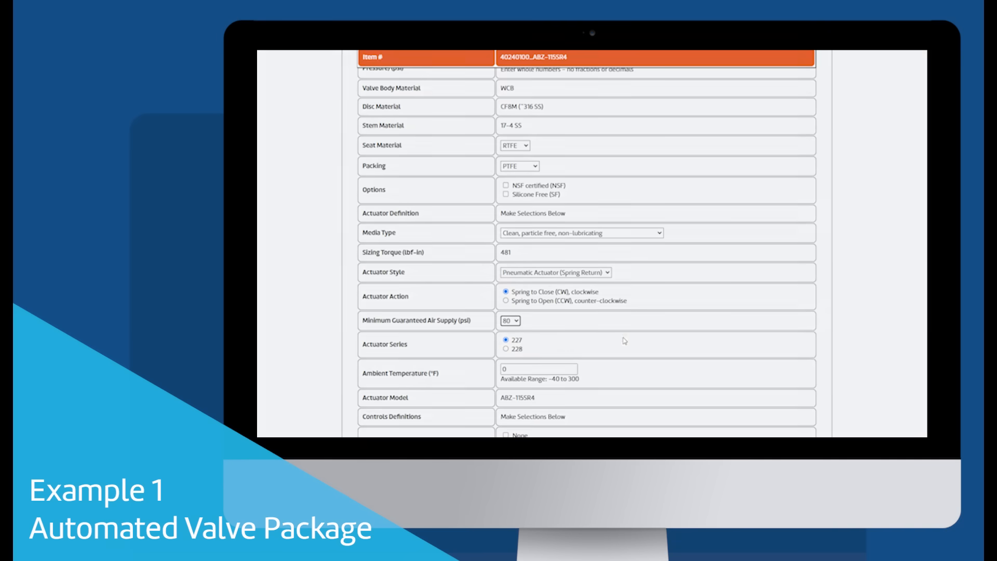
scroll(down, 3)
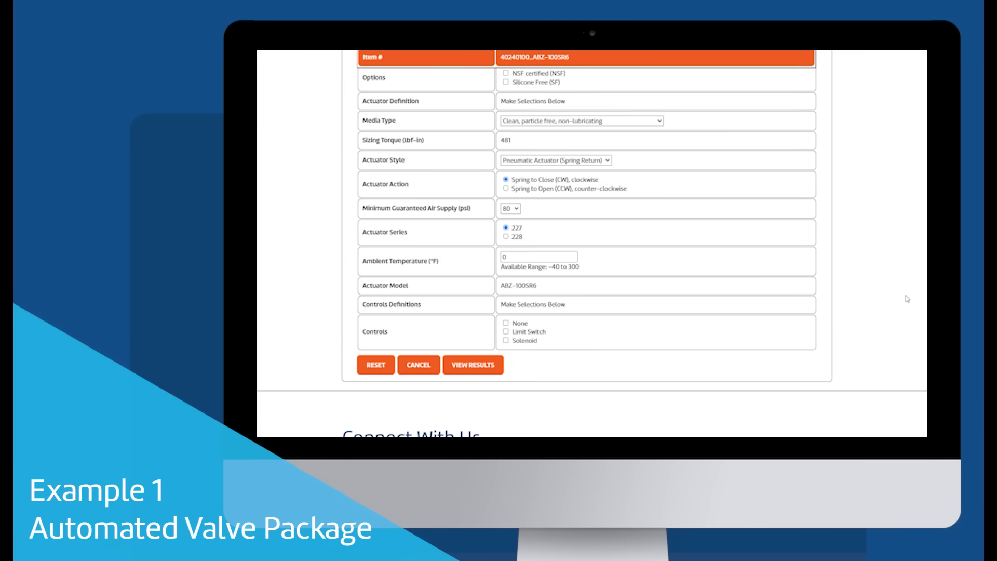
text(85)
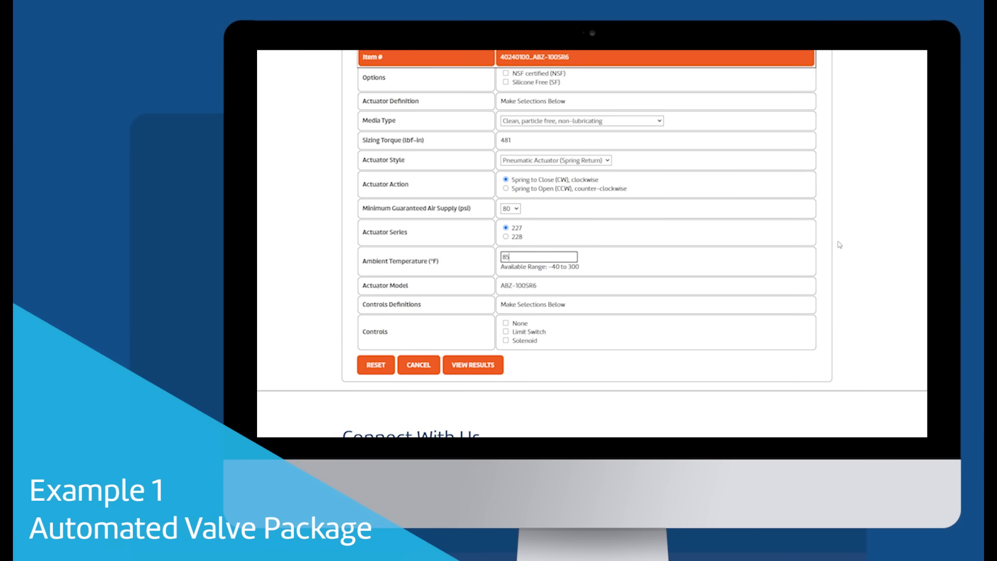
Add a limit switch and solenoid to the controls and view the results
click(506, 320)
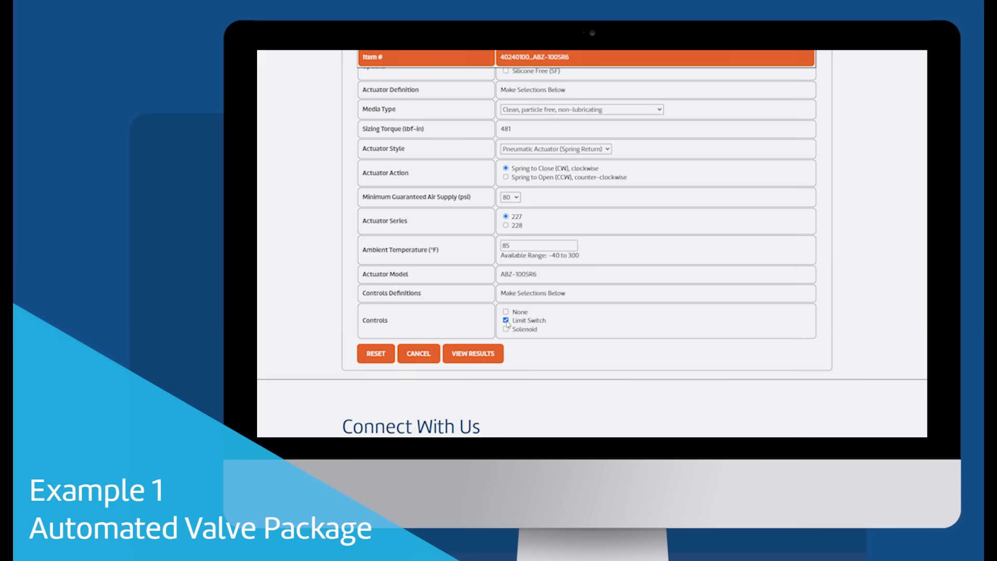
click(506, 330)
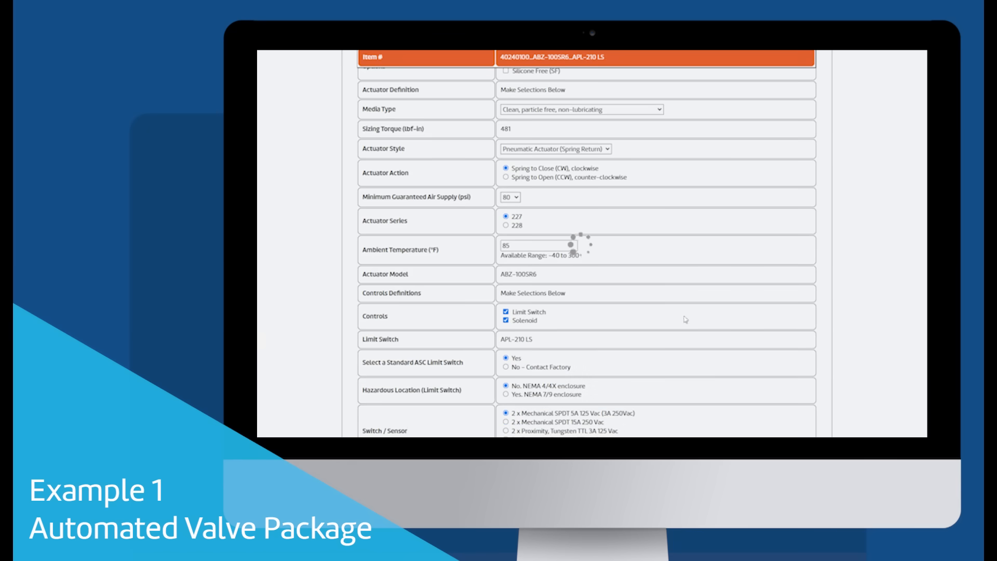
scroll(down, 3)
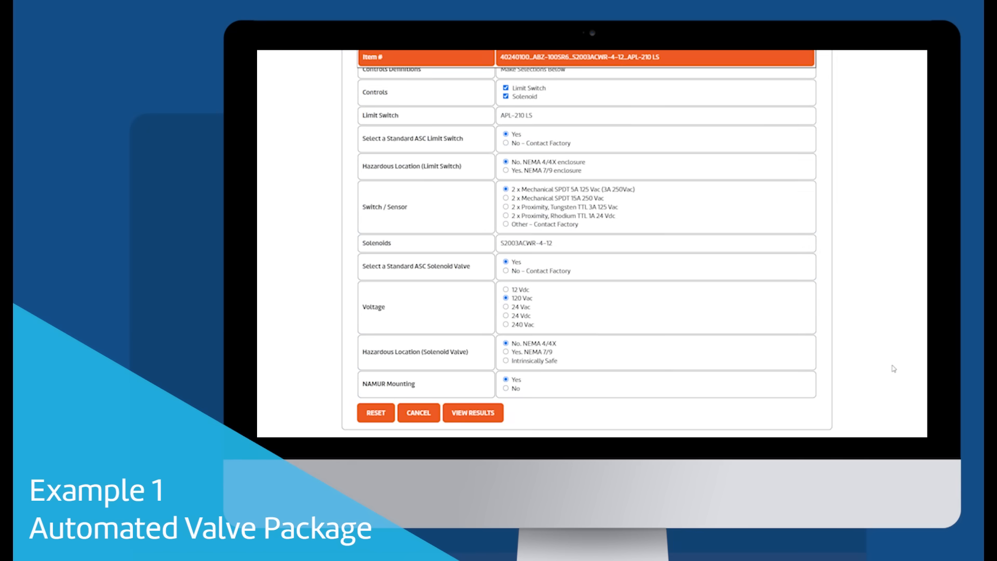
mouse_move(908, 359)
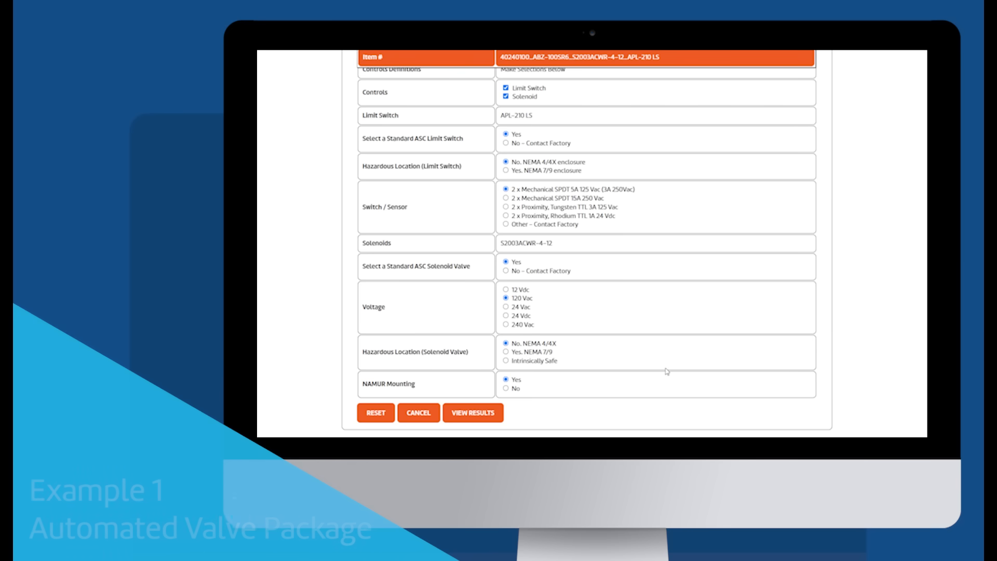
click(473, 413)
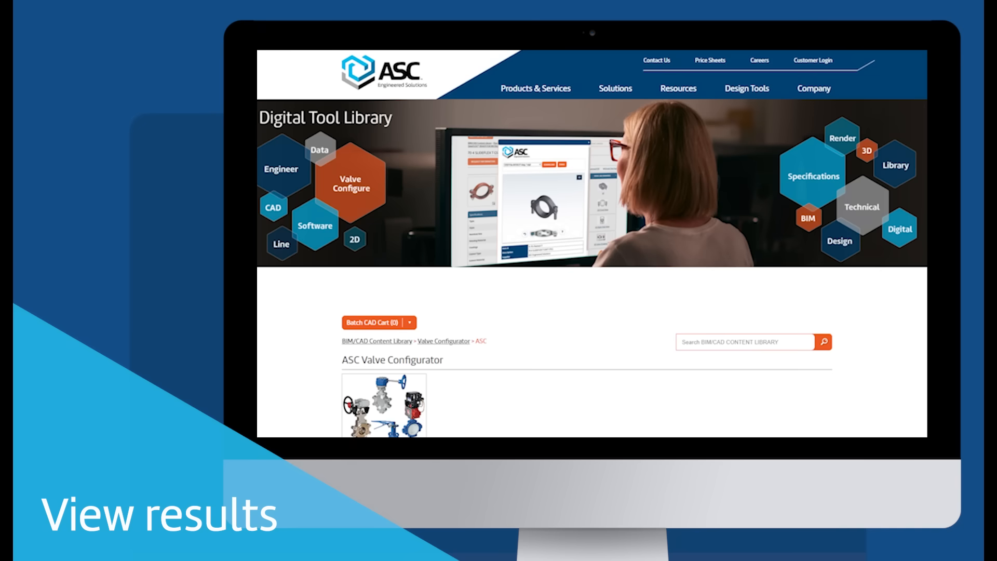
Scroll through the BOM, Valve, Actuator, Limit Switch and Solenoid Definition sections
click(383, 413)
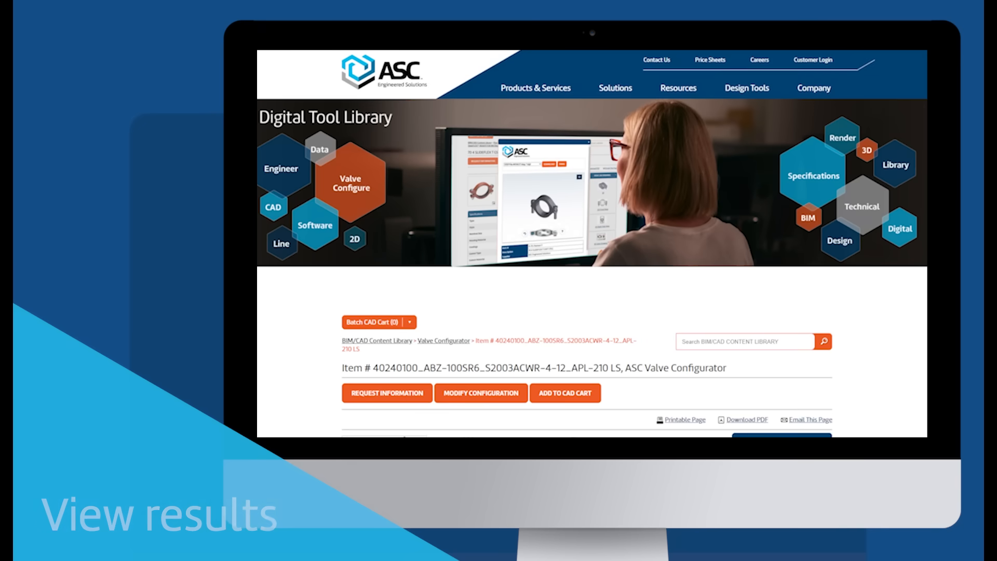
scroll(down, 3)
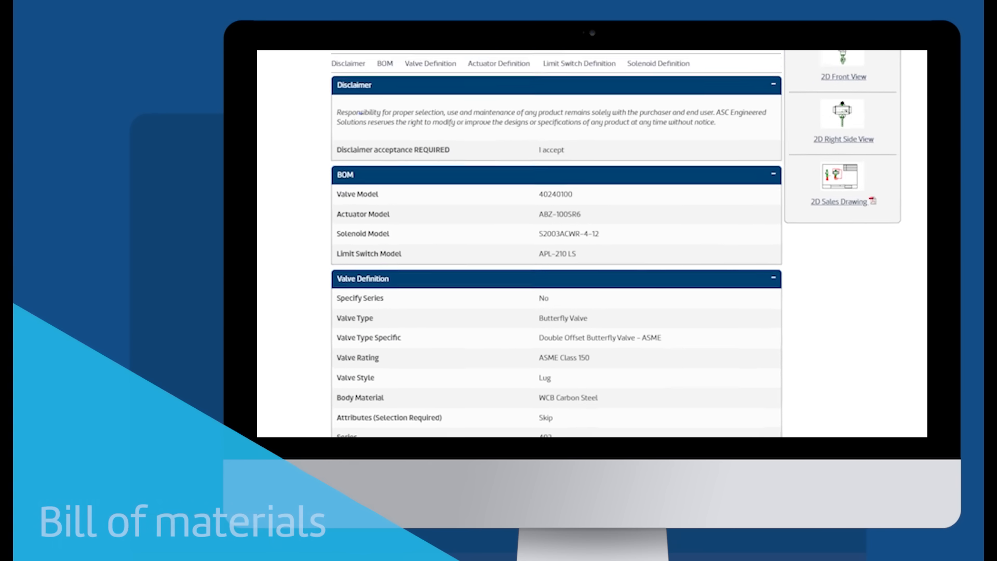
scroll(down, 3)
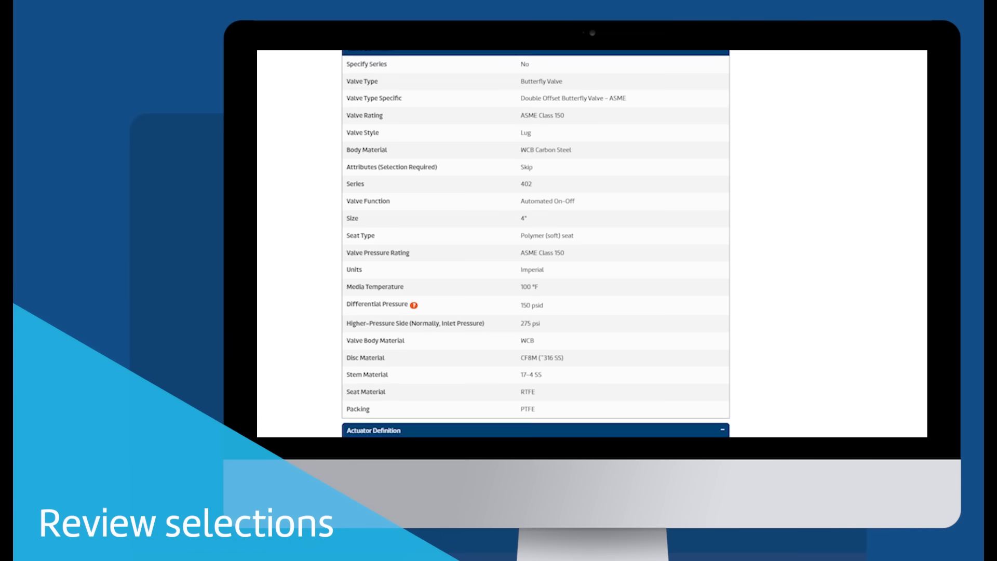
scroll(down, 3)
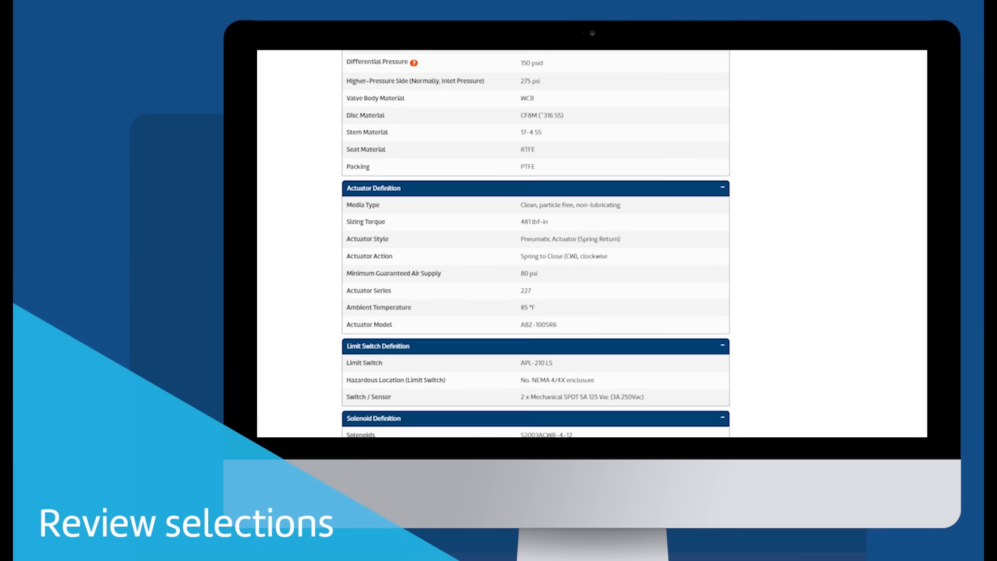
scroll(down, 3)
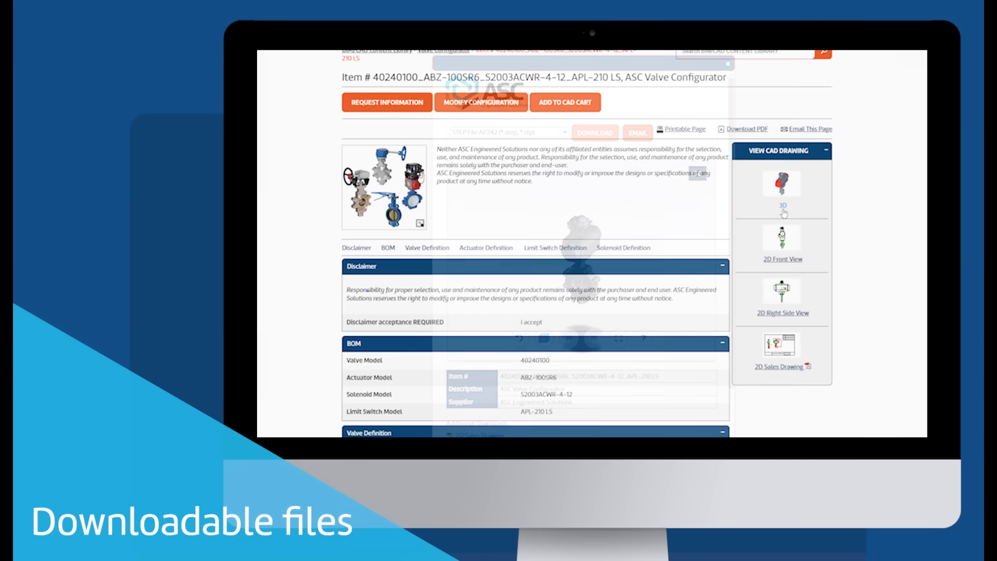
Preview and close the 3D model, then download the 2D sales drawing
click(783, 184)
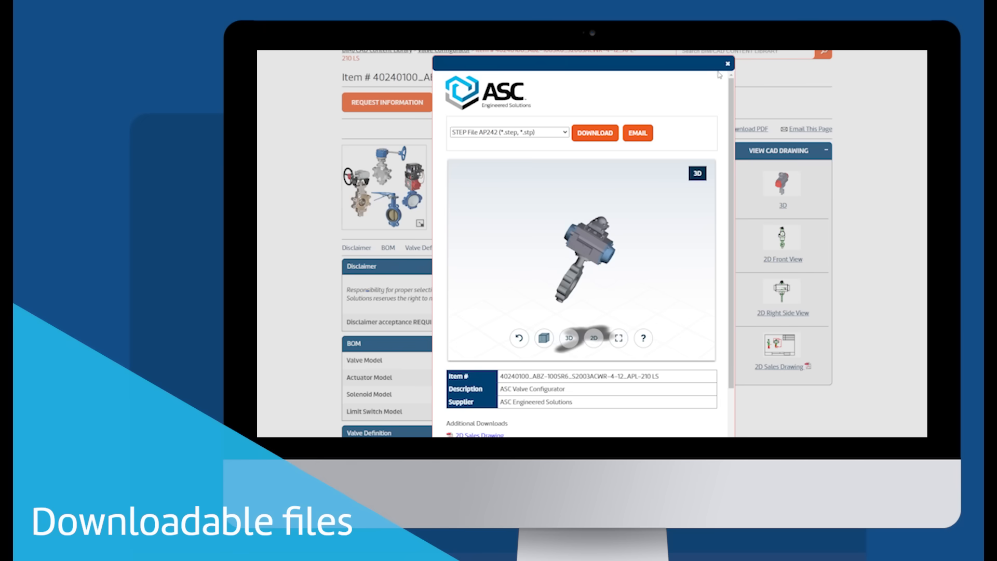
click(727, 63)
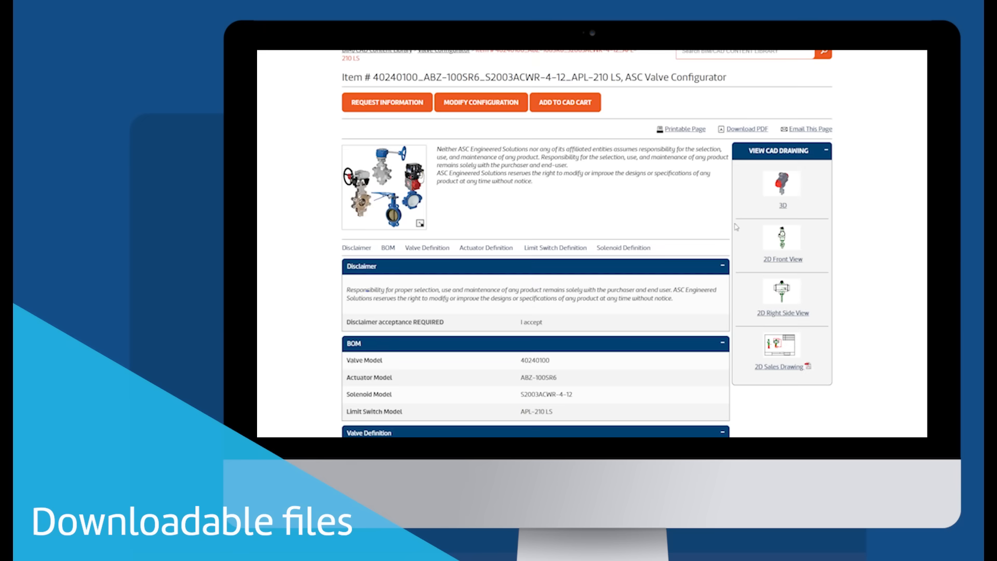
mouse_move(792, 375)
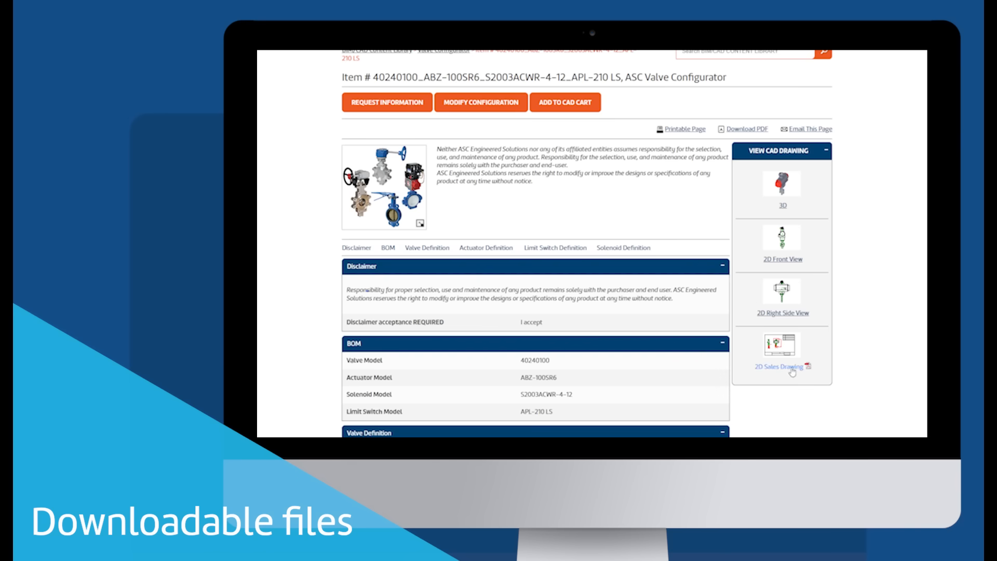
click(779, 366)
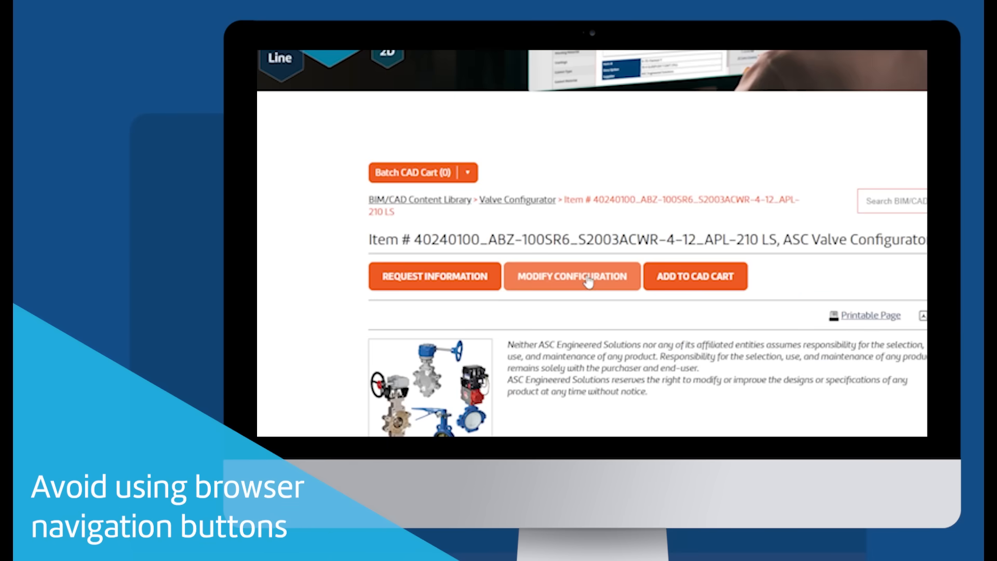
Switch Valve Function to Manual, Handle with Trigger Handle and view results for 40240100/HDL
click(572, 277)
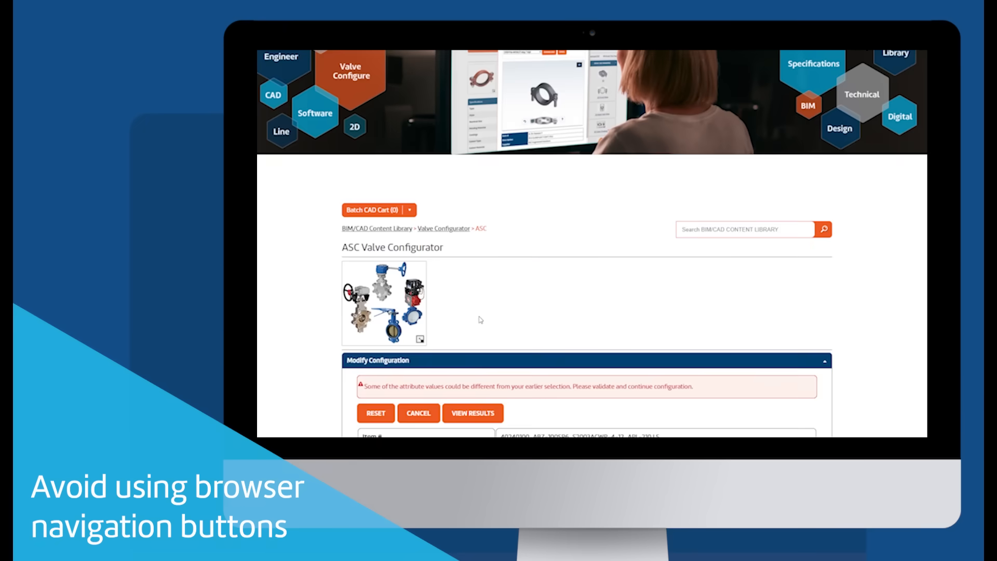
scroll(down, 3)
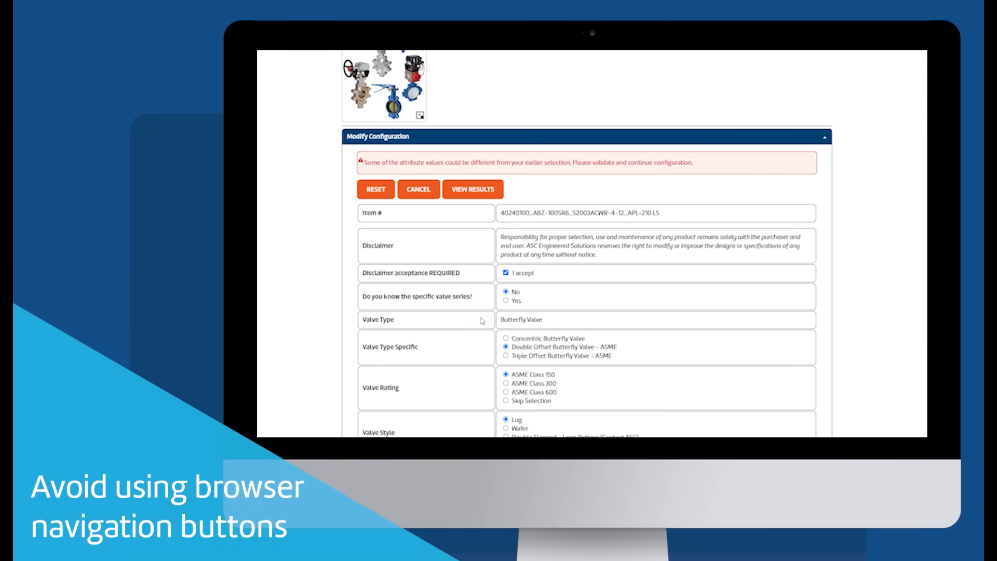
mouse_move(813, 346)
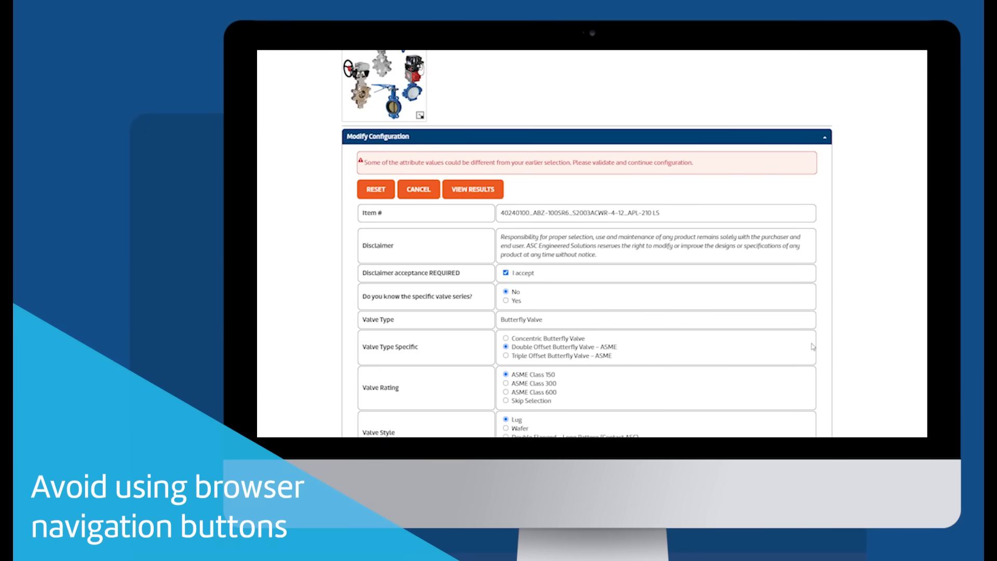
mouse_move(378, 202)
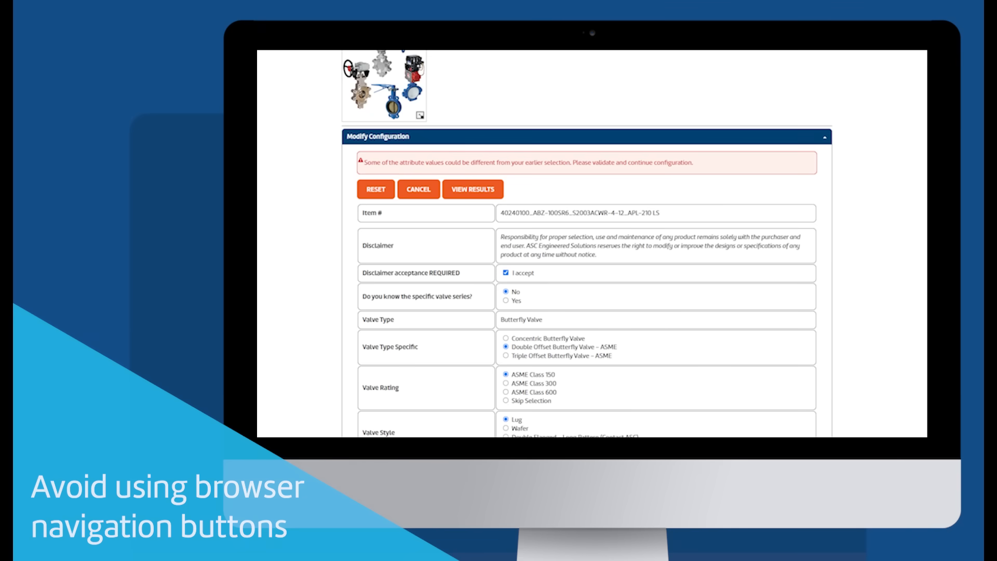
scroll(down, 3)
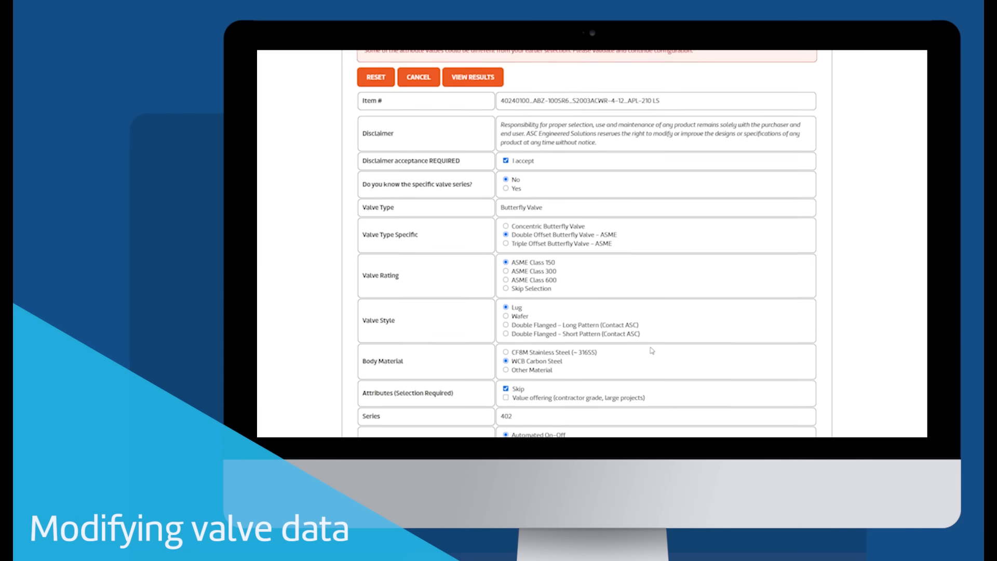
scroll(down, 3)
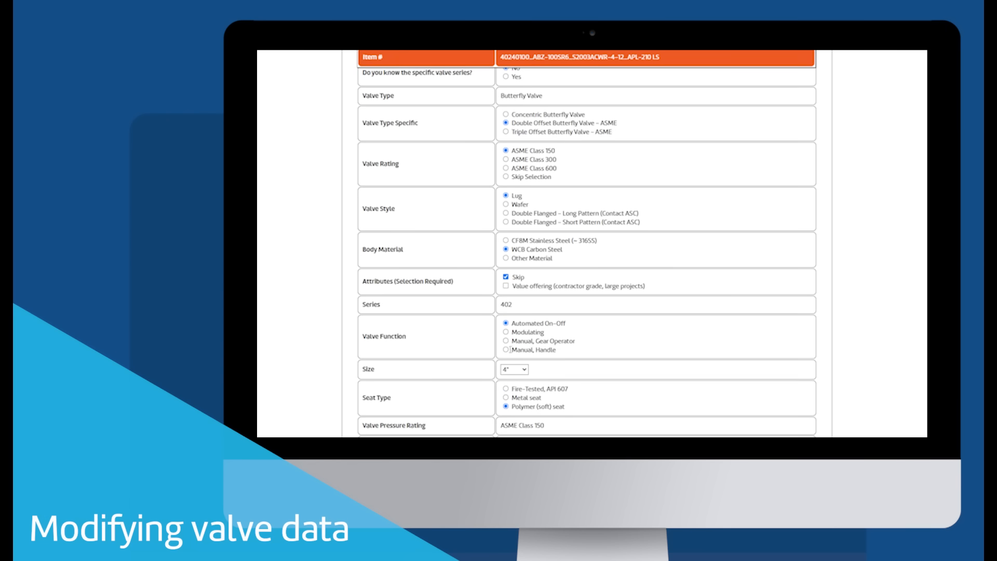
click(505, 350)
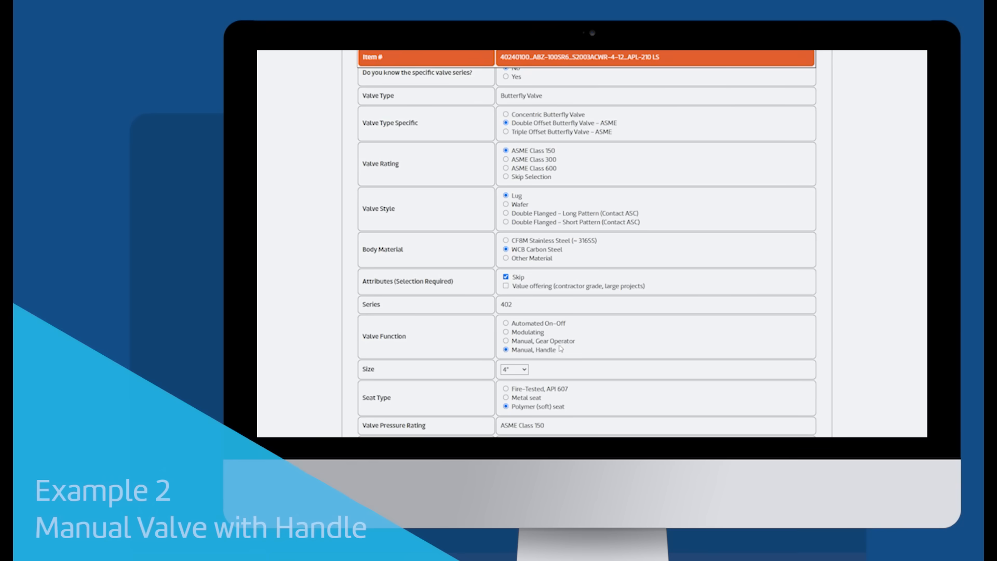
scroll(down, 3)
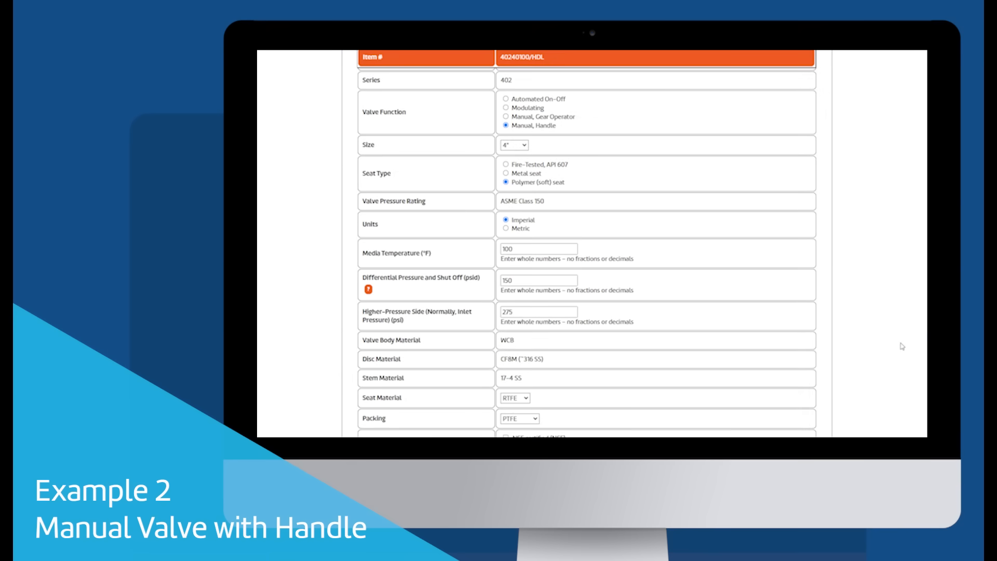
scroll(down, 3)
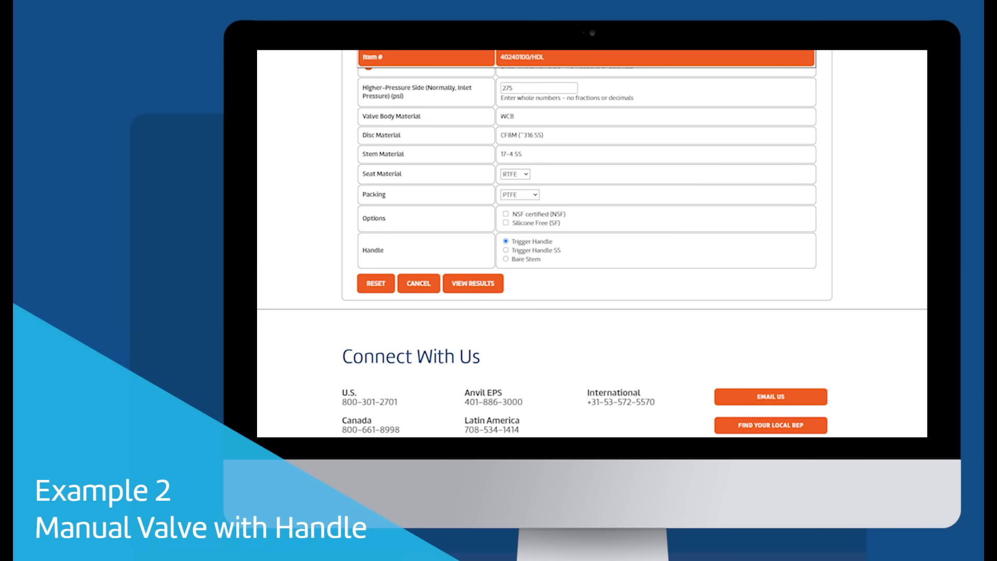
mouse_move(895, 398)
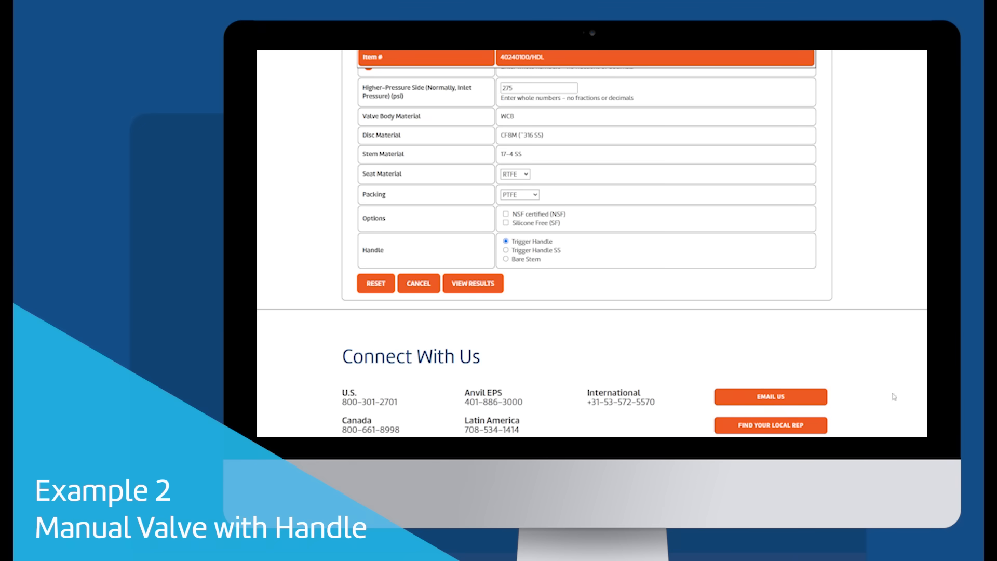
click(473, 283)
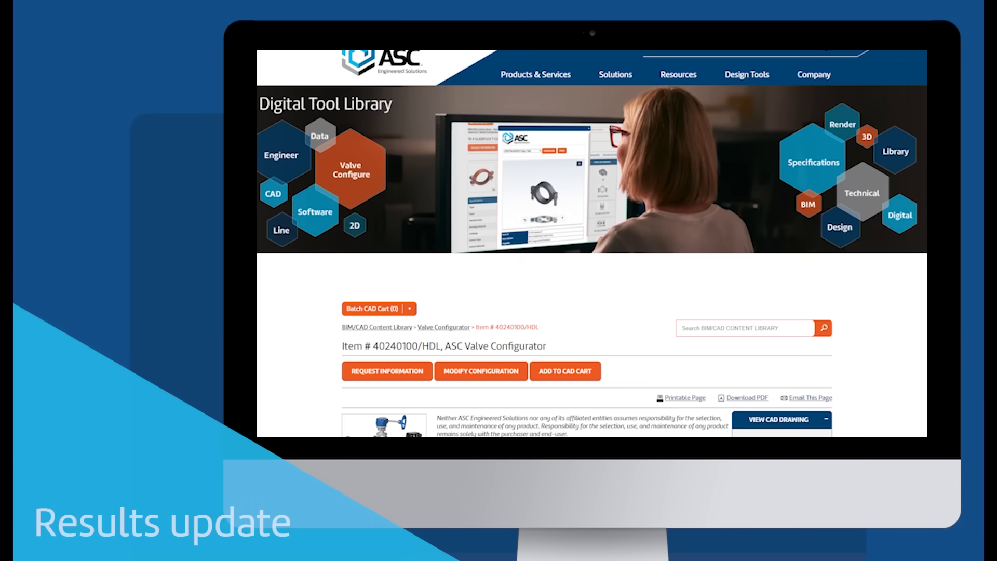
Download the handle valve's 3D model as a STEP AP242 file
scroll(down, 3)
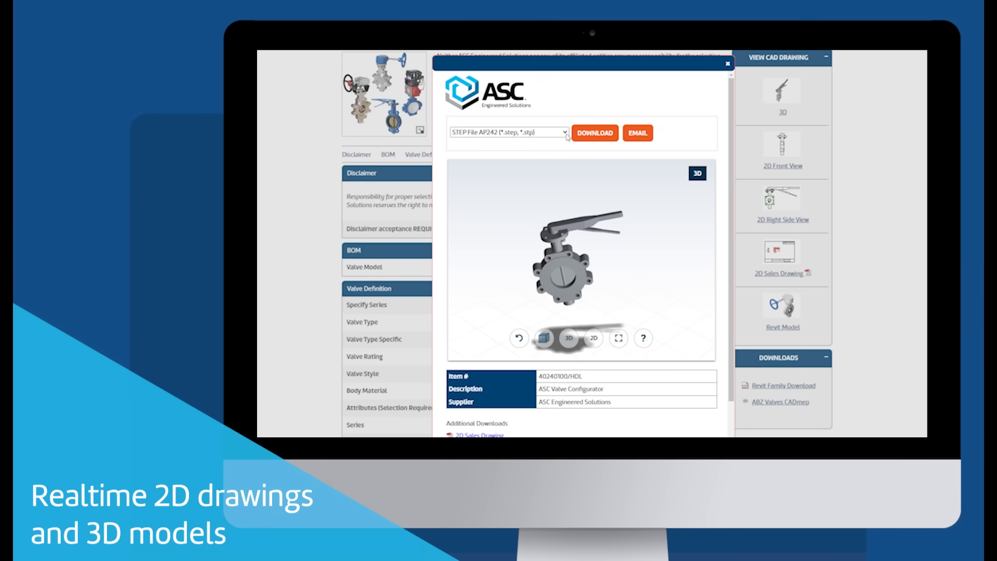
mouse_move(578, 137)
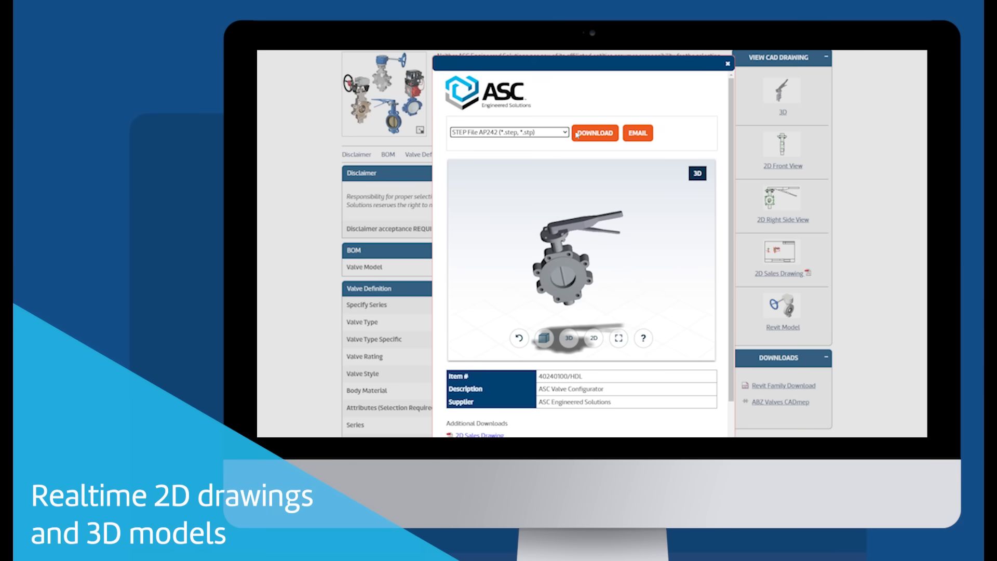
click(725, 62)
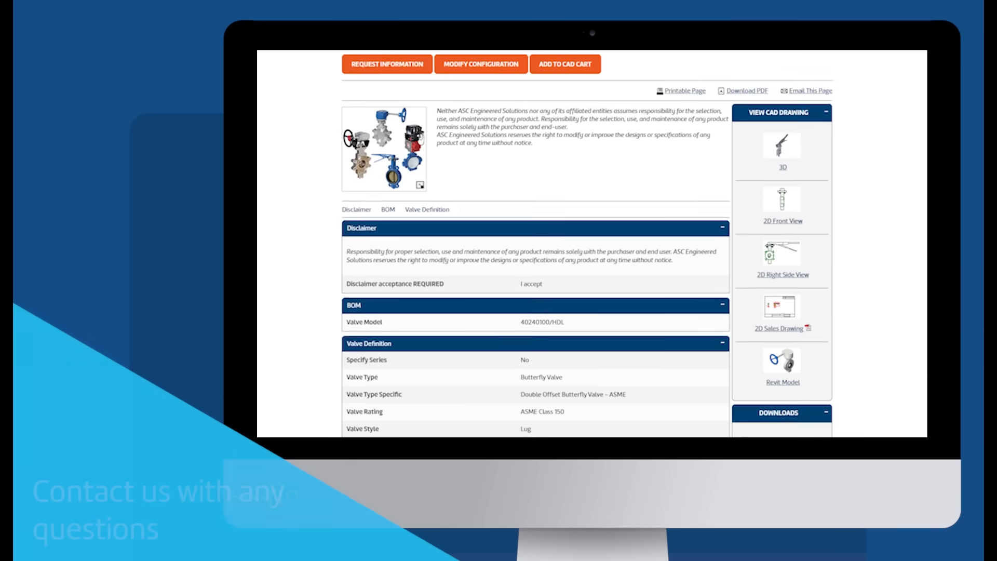
scroll(up, 3)
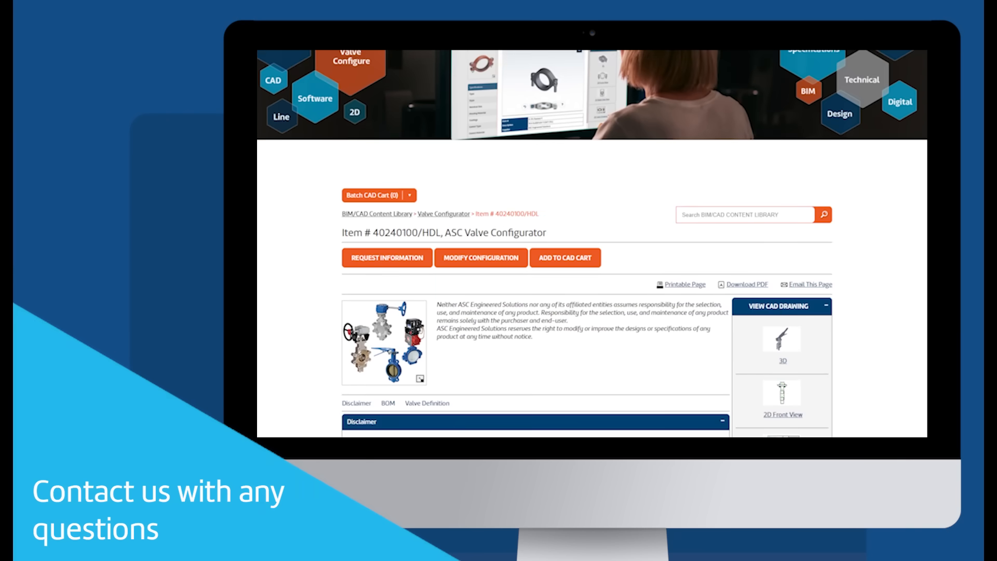